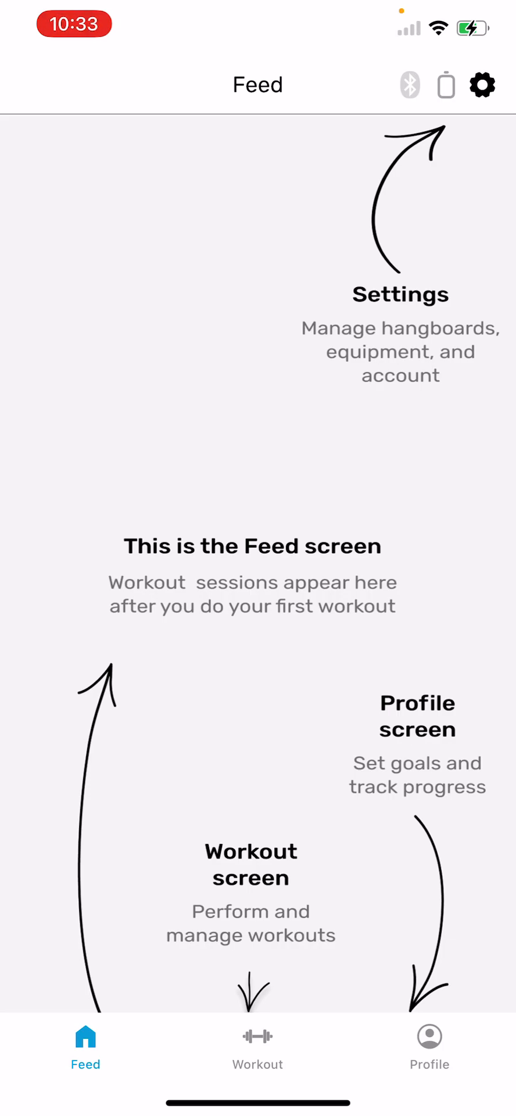
Open PitchSix Force Board's Settings from the Feed screen
{"action": "left_click", "coordinate": [481, 85]}
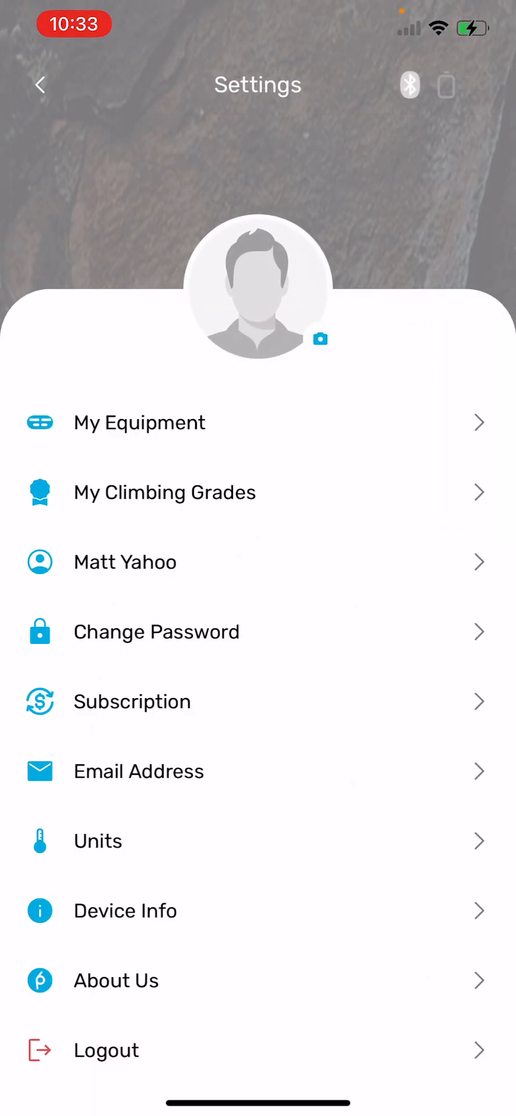
Find the Flash Board with search 'flas', link it under My Equipment, and return to Settings
{"action": "left_click", "coordinate": [139, 423]}
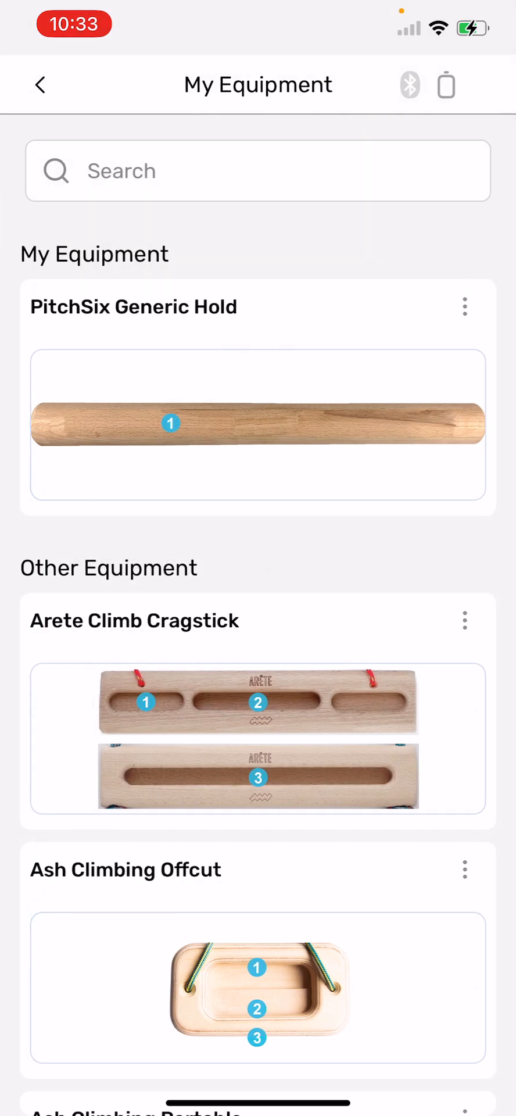
{"action": "left_click", "coordinate": [257, 171]}
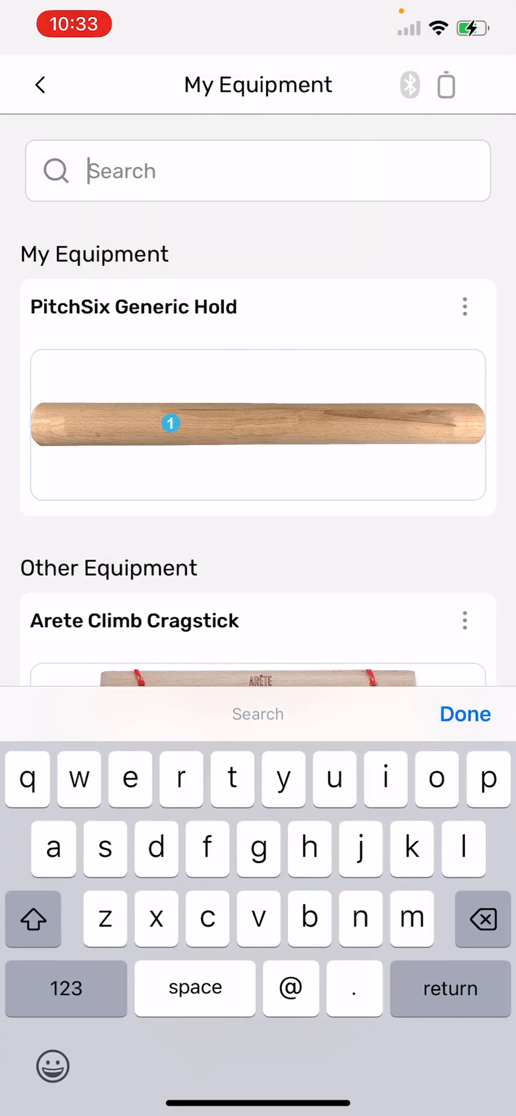
{"action": "type", "text": "flas"}
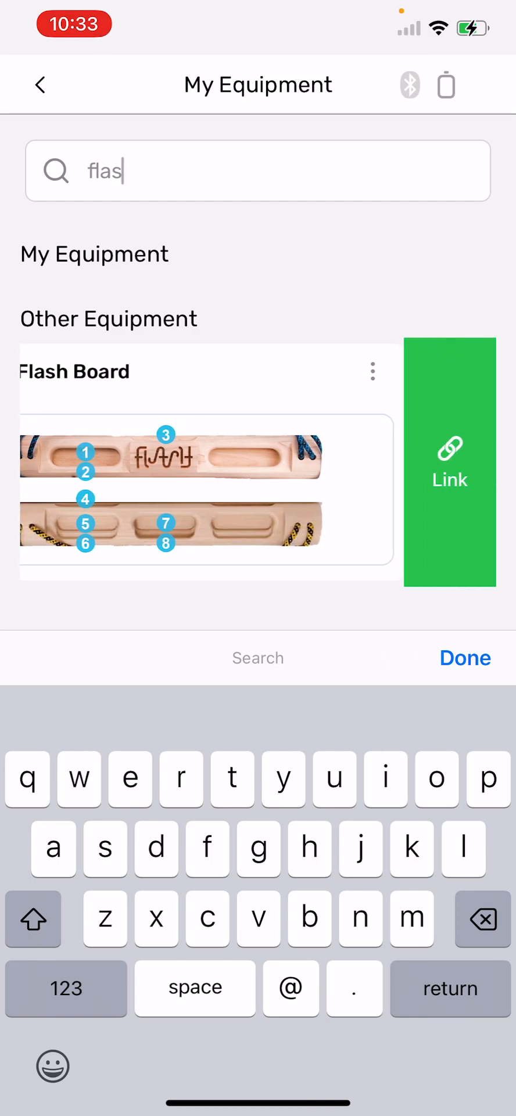
{"action": "left_click", "coordinate": [450, 463]}
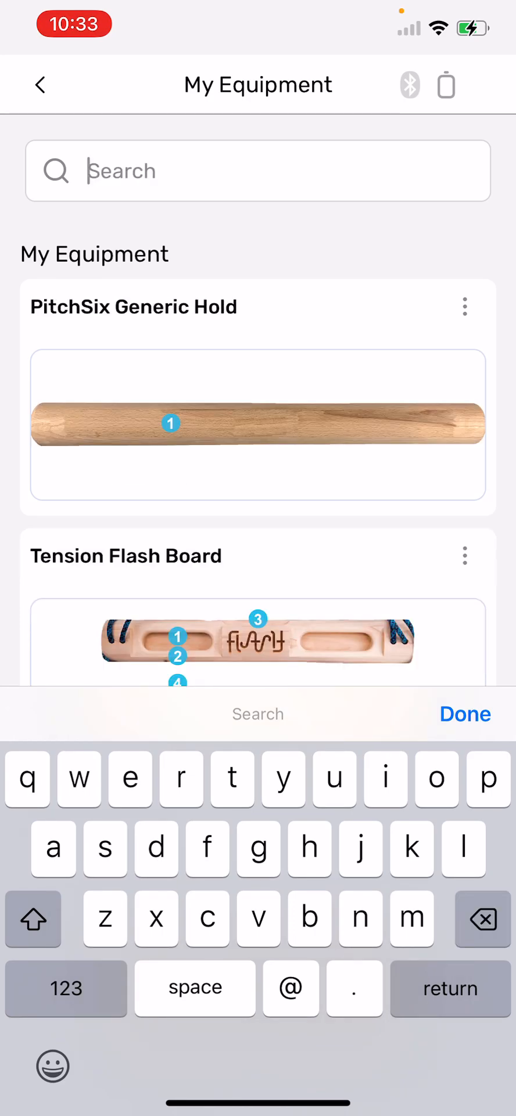
{"action": "left_click", "coordinate": [464, 713]}
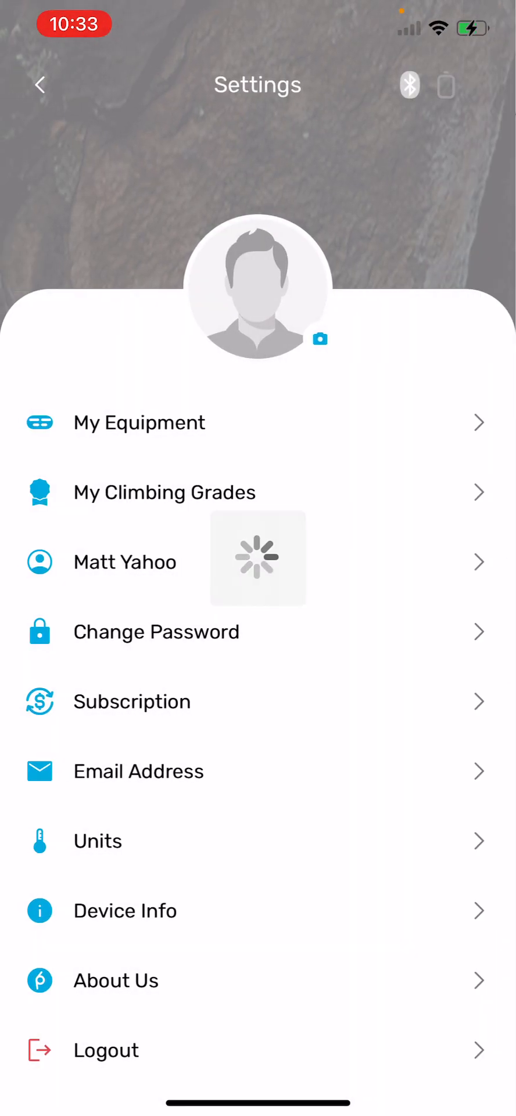
Return to the Feed and browse the Workout tab's Select Routine list
{"action": "left_click", "coordinate": [40, 84]}
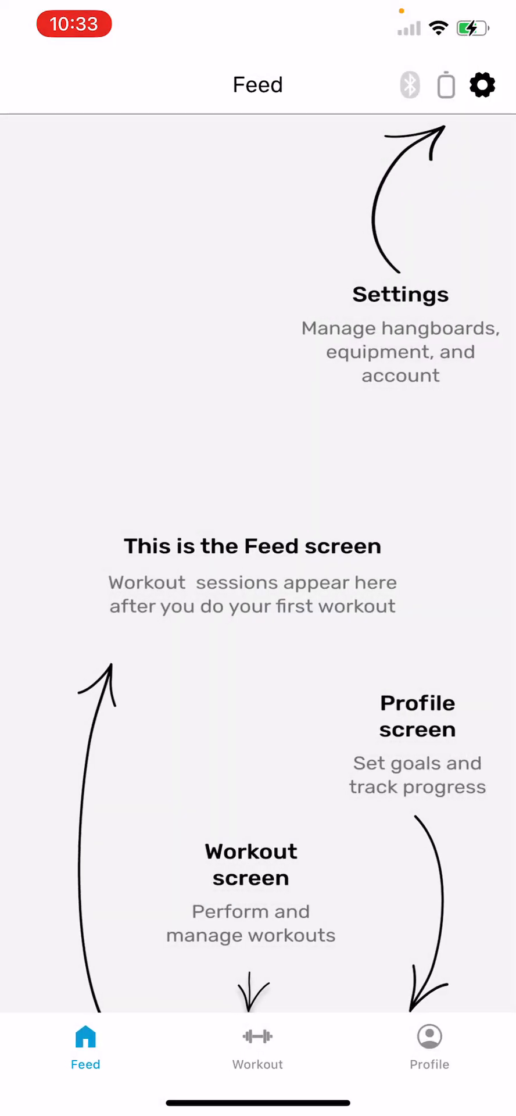
{"action": "left_click", "coordinate": [257, 1046]}
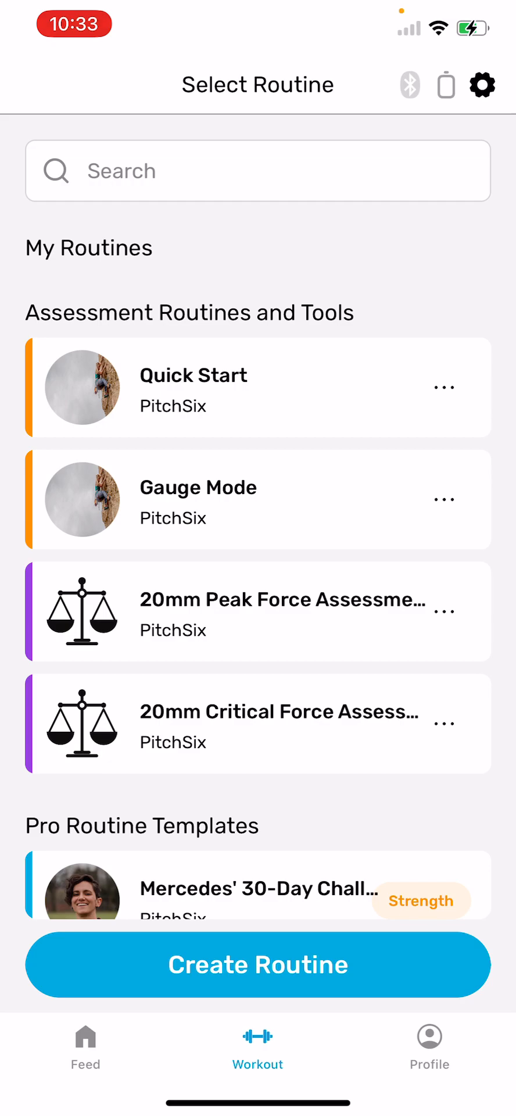
{"action": "scroll", "scroll_direction": "down", "scroll_amount": 3}
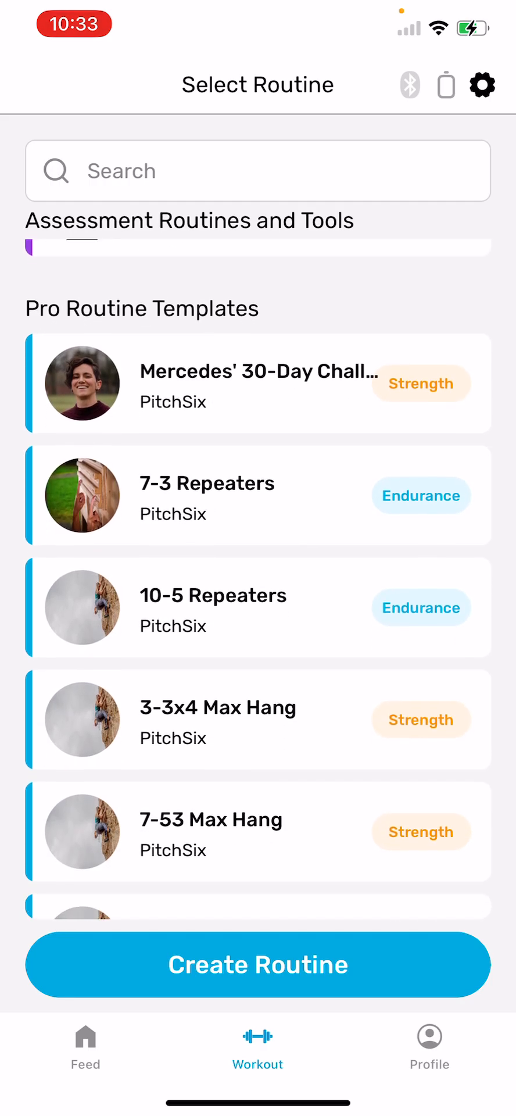
{"action": "scroll", "scroll_direction": "down", "scroll_amount": 3}
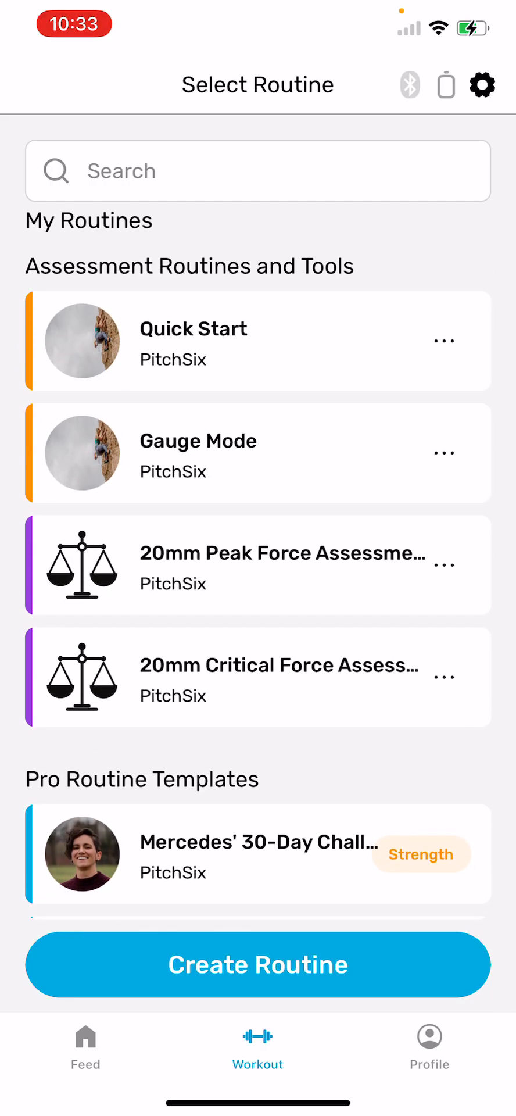
Create 'first routine' with 1 hold, 1 set, 2 reps, 5s reps, 5s rep rest, 10s set rest
{"action": "left_click", "coordinate": [257, 964]}
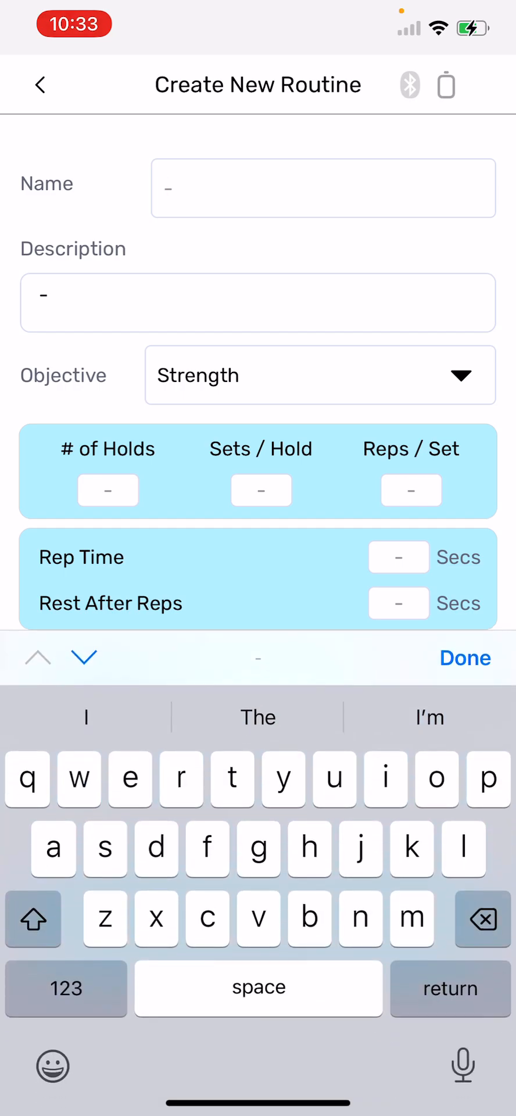
{"action": "type", "text": "first"}
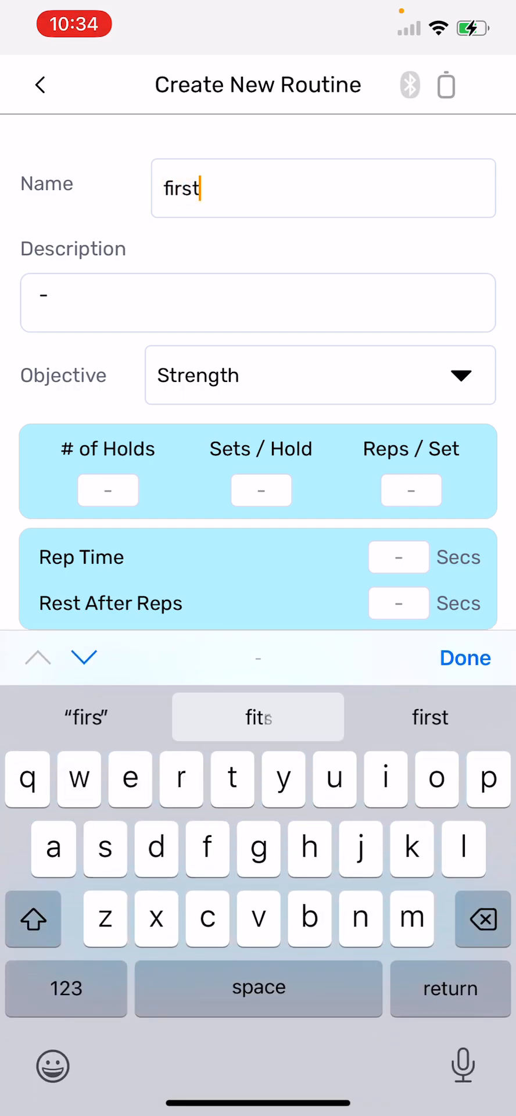
{"action": "type", "text": "routine"}
{"action": "left_click", "coordinate": [412, 490]}
{"action": "type", "text": "2"}
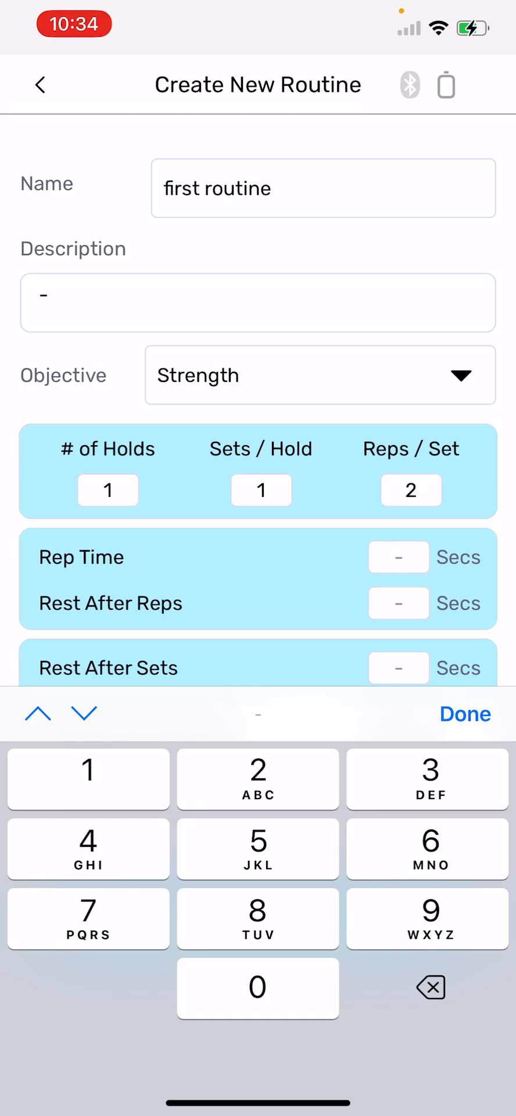
{"action": "type", "text": "5"}
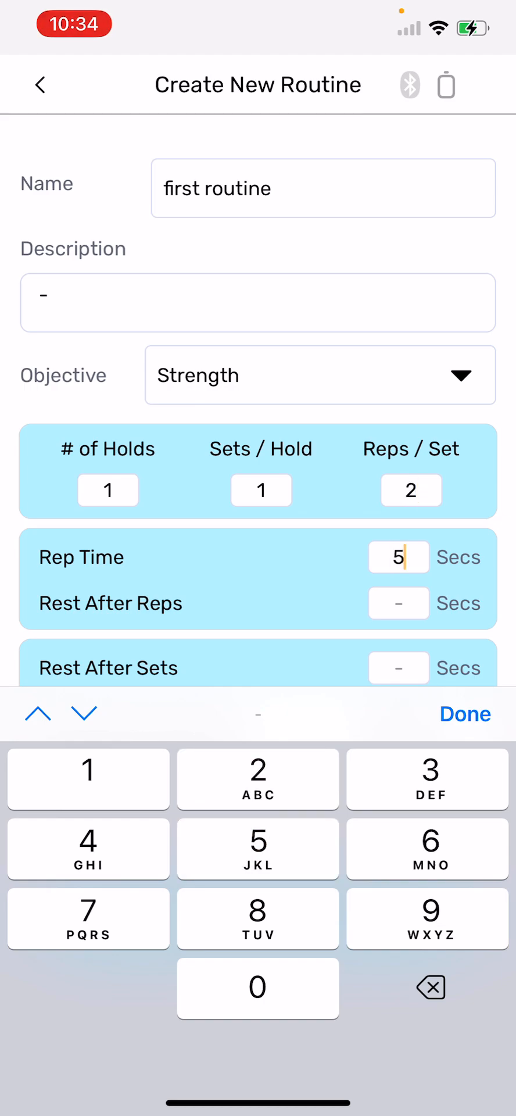
{"action": "type", "text": "5"}
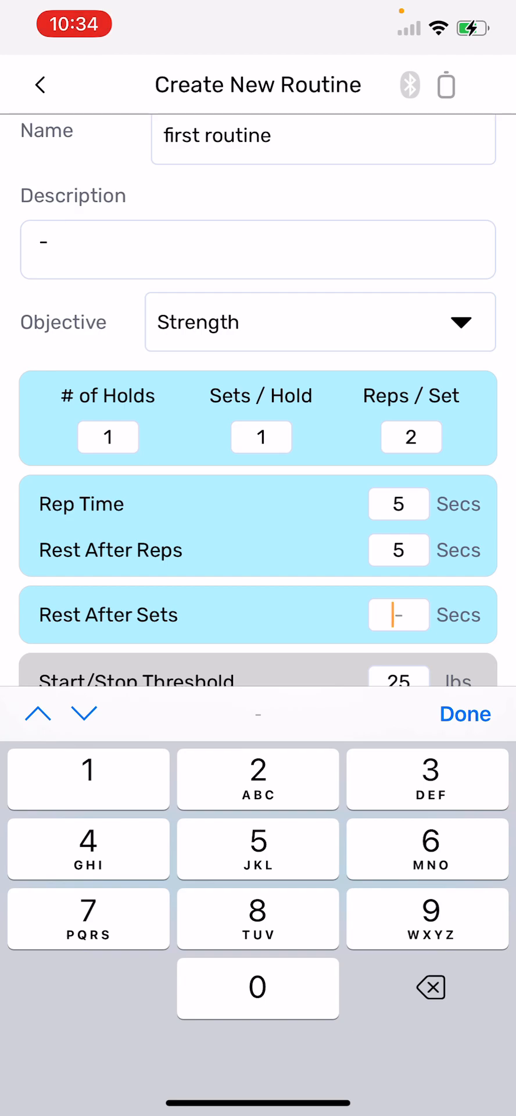
{"action": "type", "text": "10"}
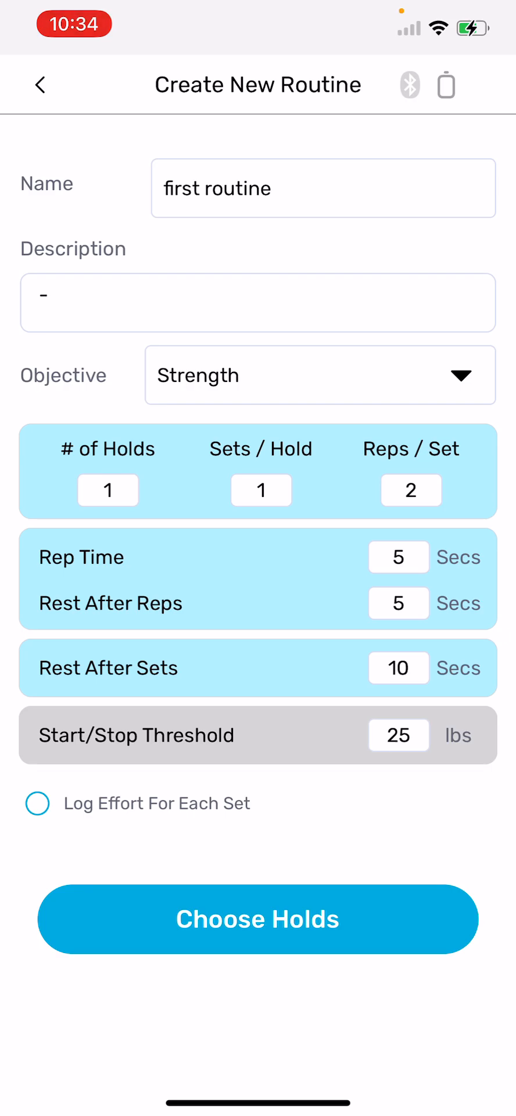
Rename Hold 1 to '20 mm 4-Finger Edge half crimp' and confirm it
{"action": "left_click", "coordinate": [258, 919]}
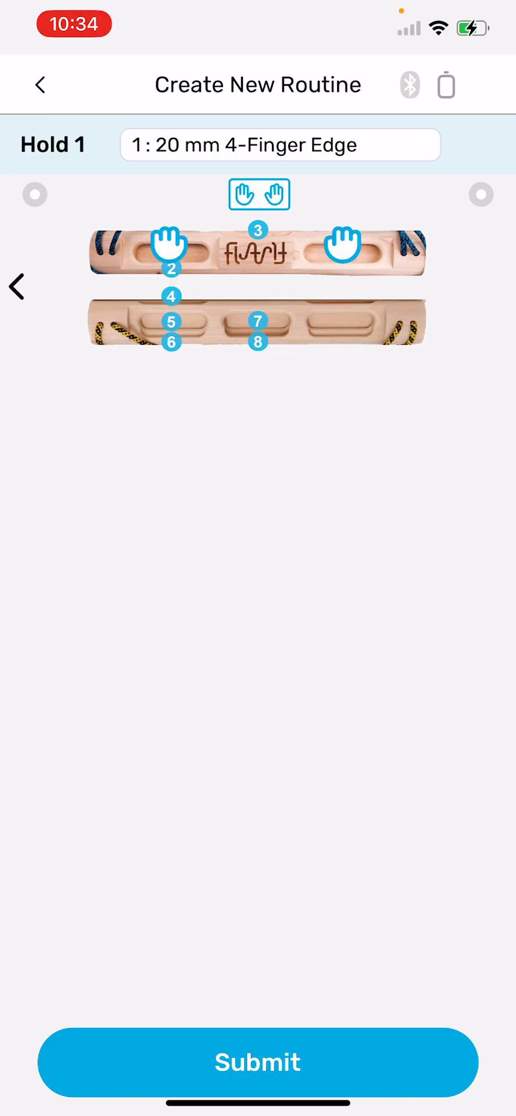
{"action": "left_click", "coordinate": [280, 145]}
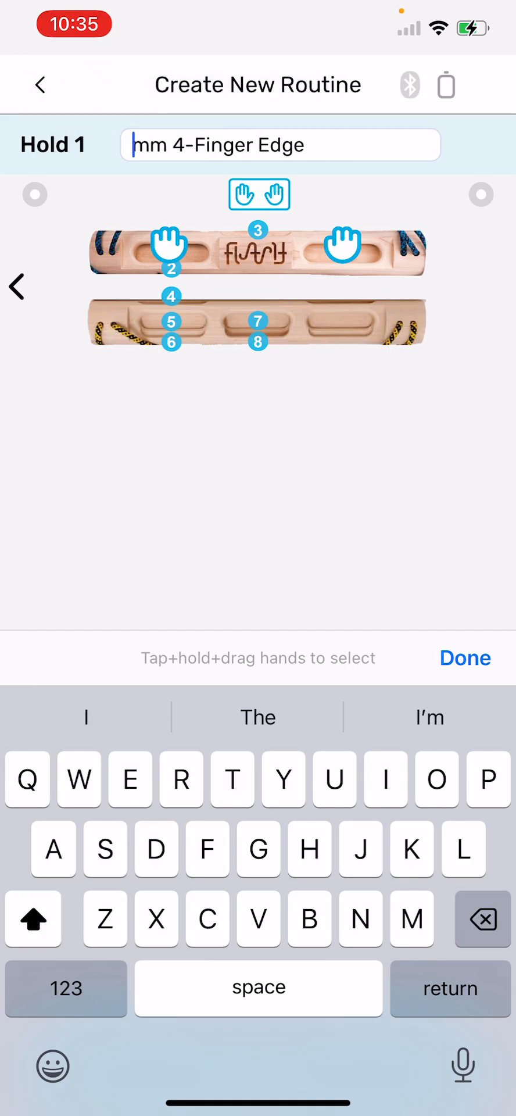
{"action": "type", "text": "20"}
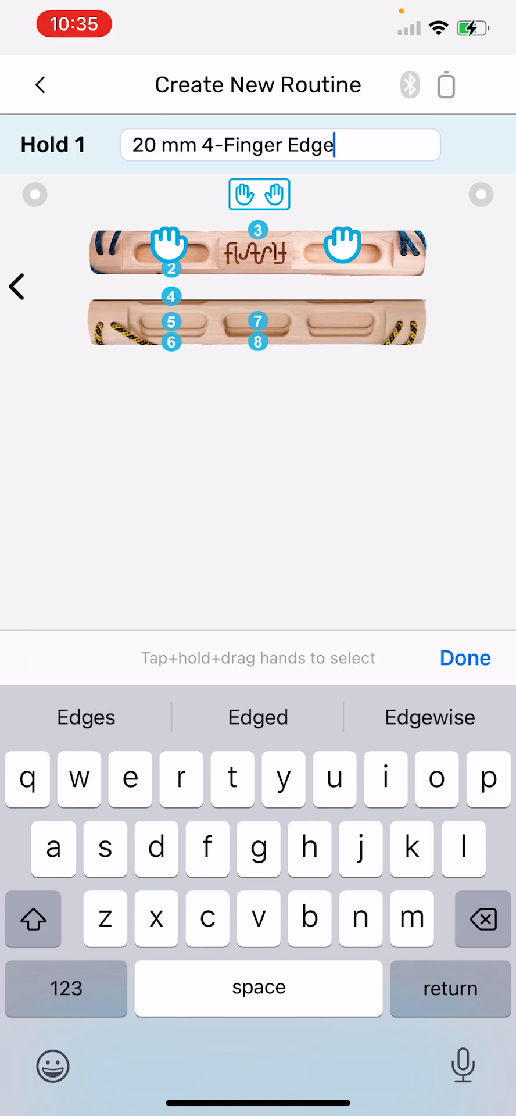
{"action": "type", "text": "half"}
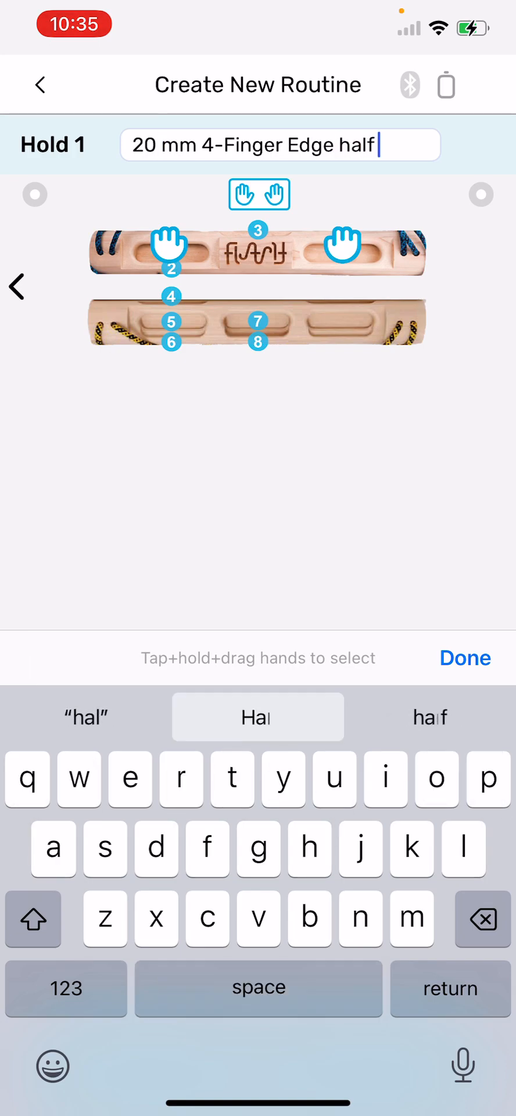
{"action": "type", "text": "crimp"}
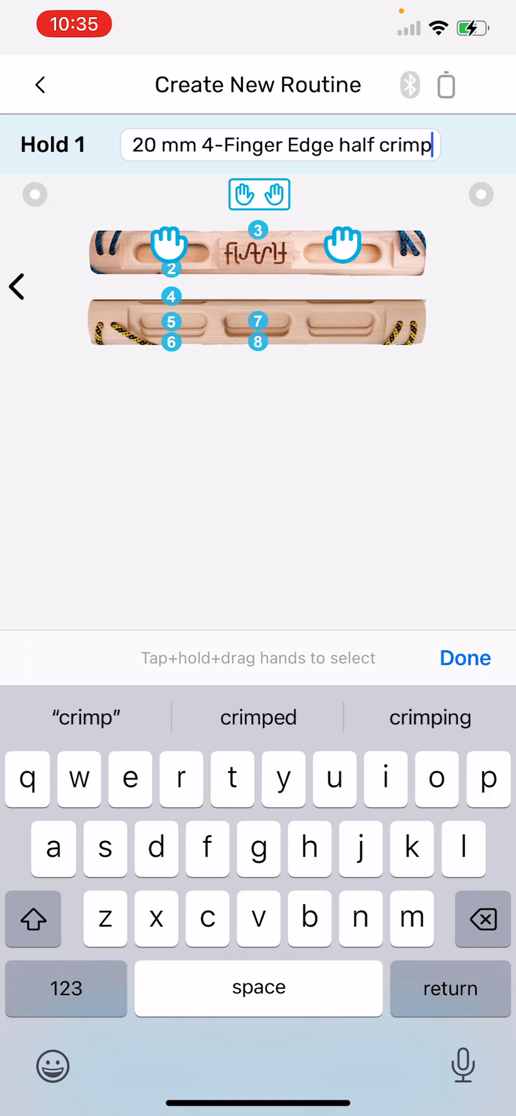
{"action": "left_click", "coordinate": [465, 658]}
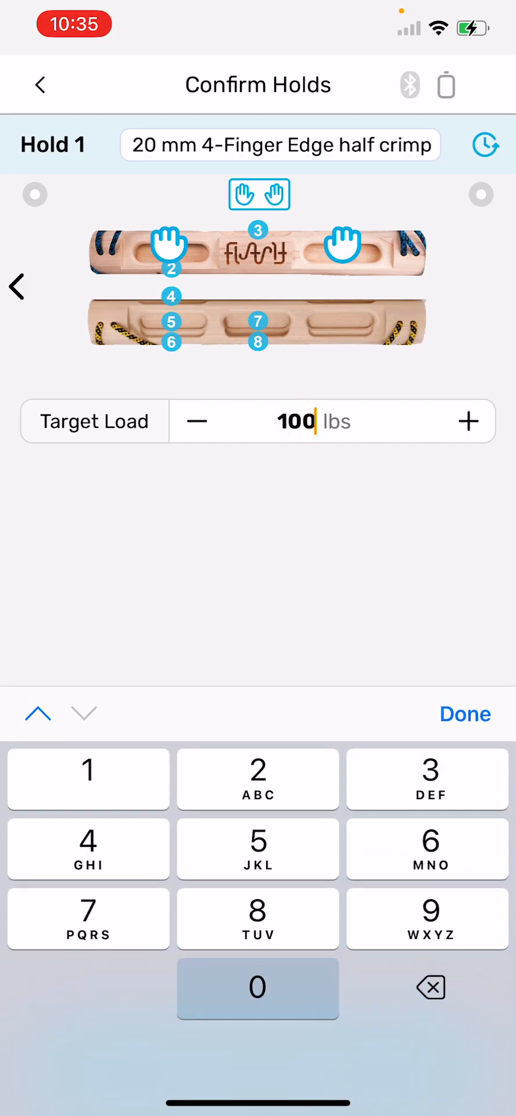
Confirm the holds and start the session, recording two hangs on hold 1
{"action": "left_click", "coordinate": [465, 714]}
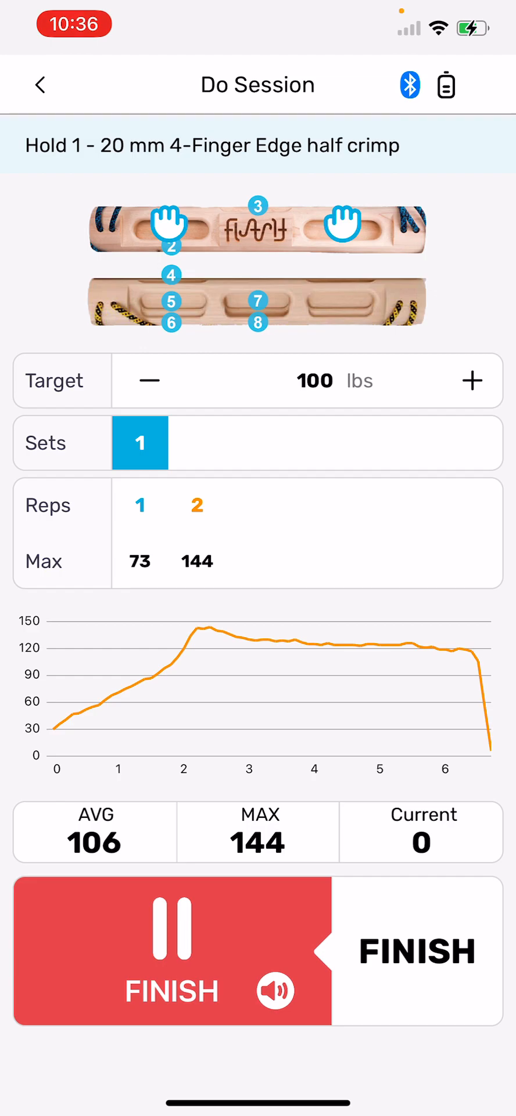
Finish the session, save it with the note 'Good session', and view it in the Feed
{"action": "left_click", "coordinate": [416, 950]}
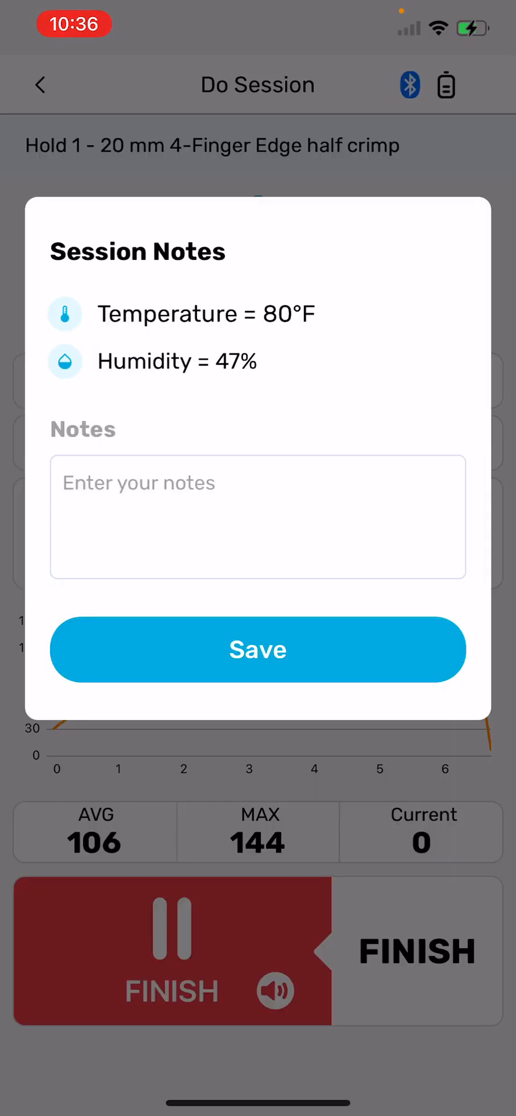
{"action": "left_click", "coordinate": [257, 517]}
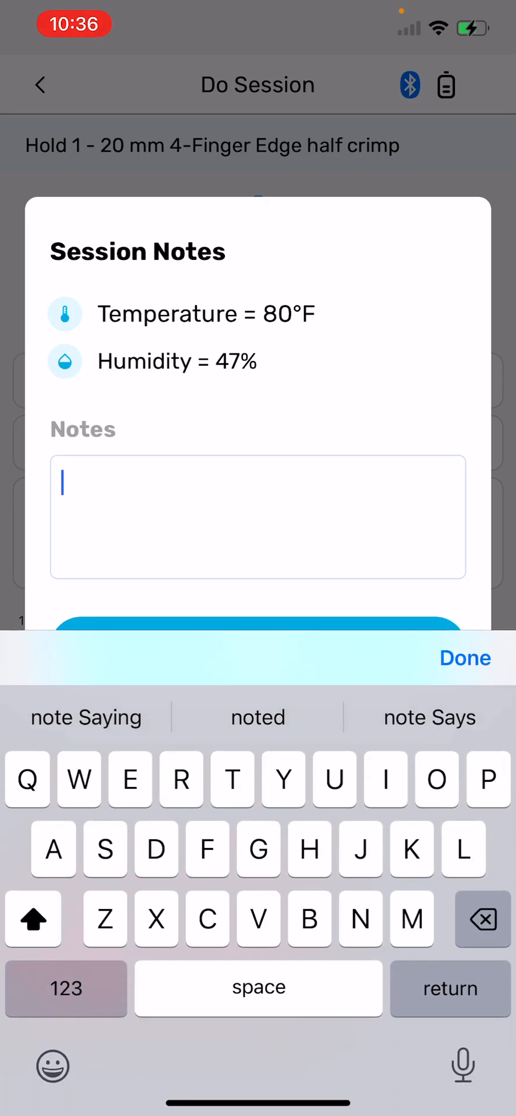
{"action": "type", "text": "Gods"}
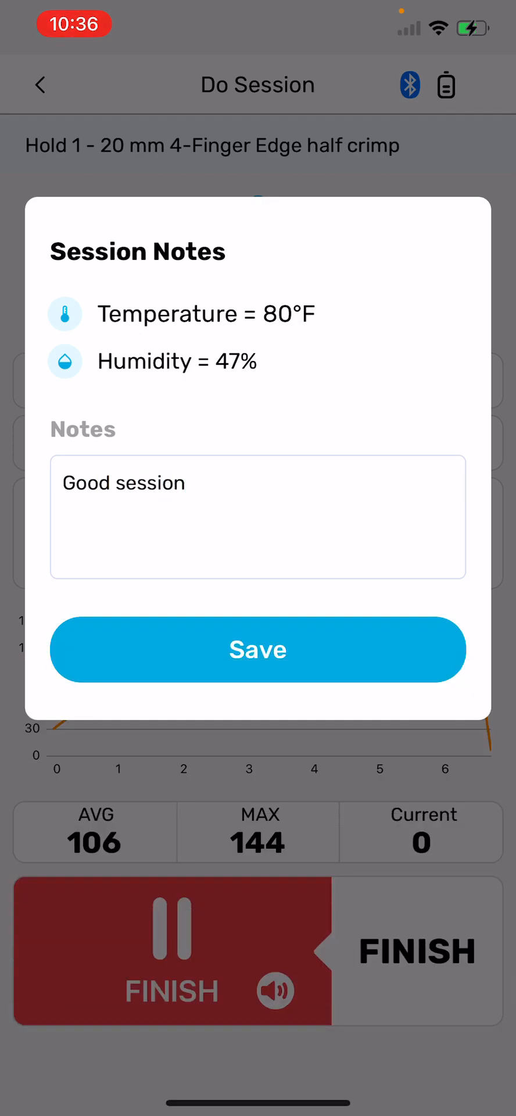
{"action": "left_click", "coordinate": [258, 648]}
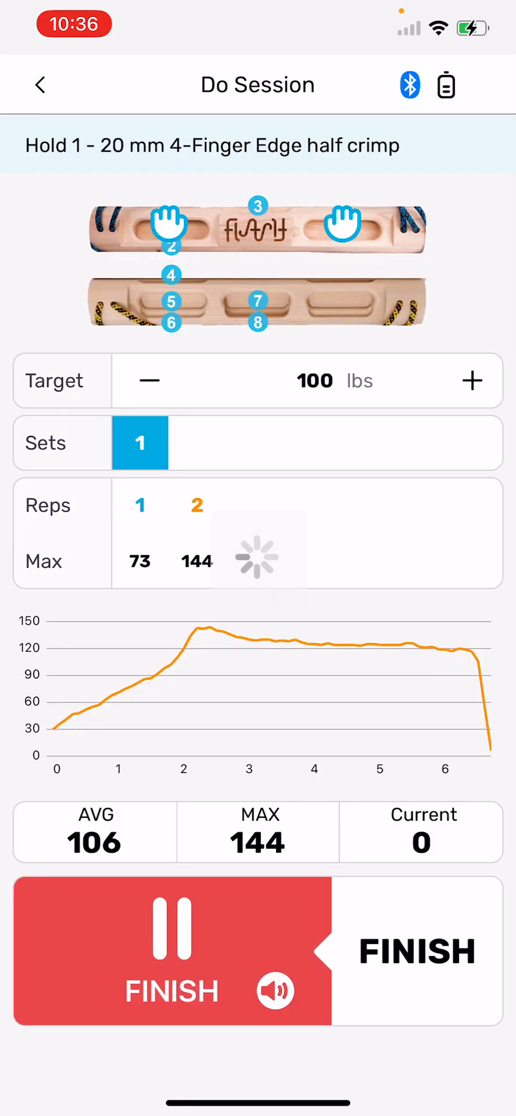
{"action": "left_click", "coordinate": [417, 950]}
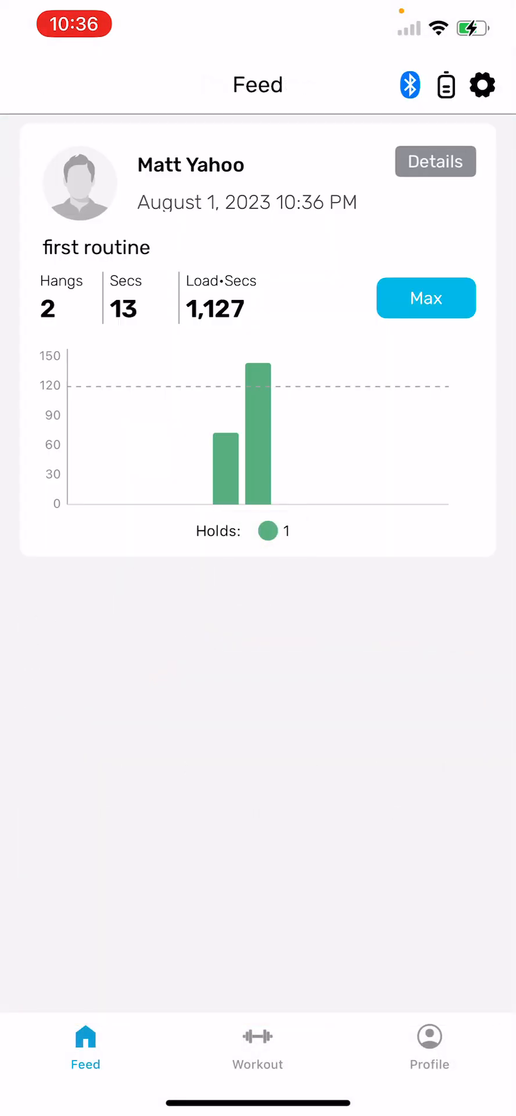